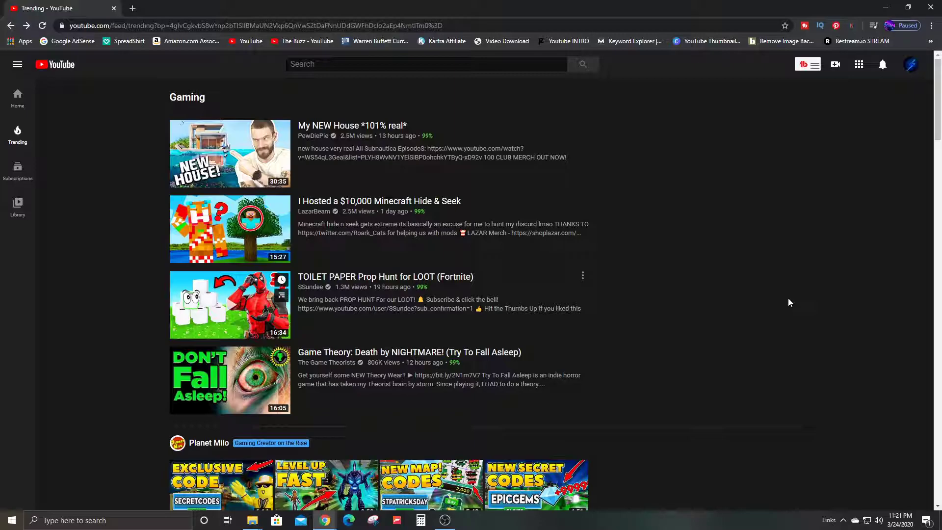
mouse_move(338, 209)
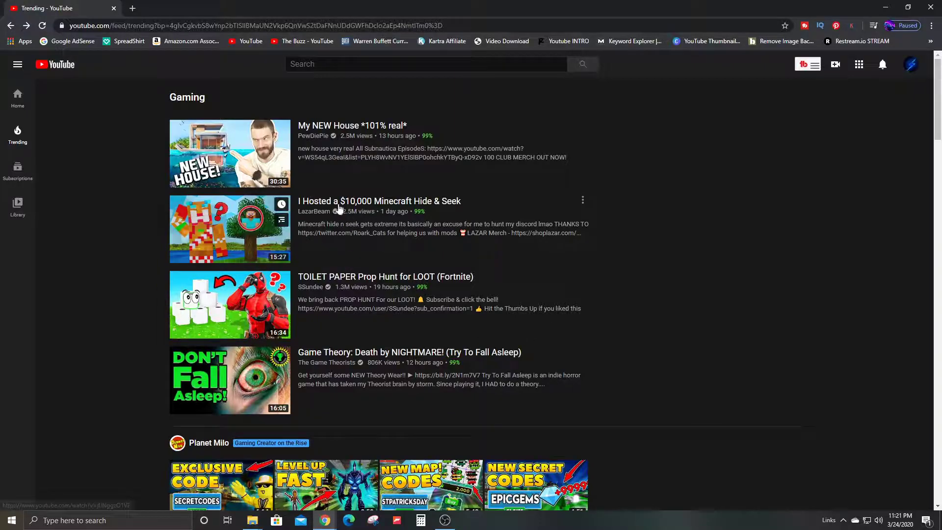
Step: Play the '$10,000 Minecraft Hide & Seek' video from Trending and shrink it to the miniplayer
click(230, 229)
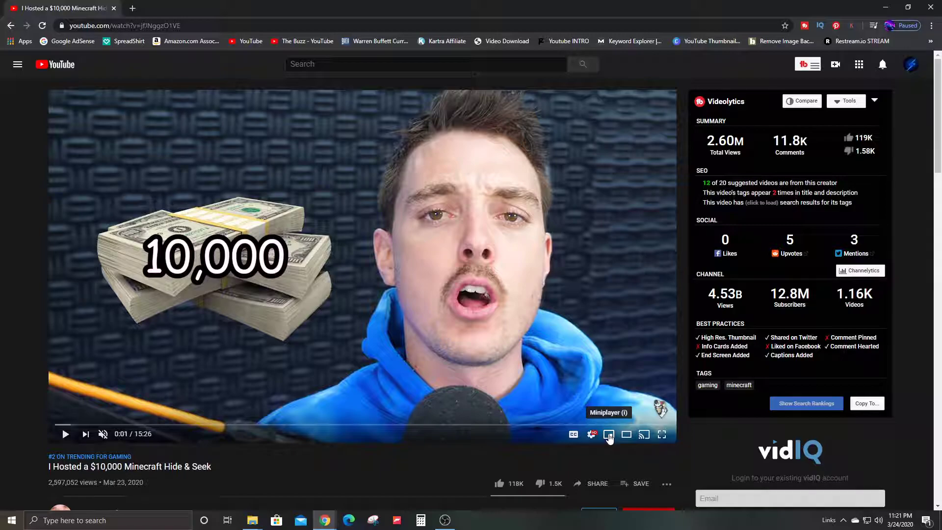
click(608, 435)
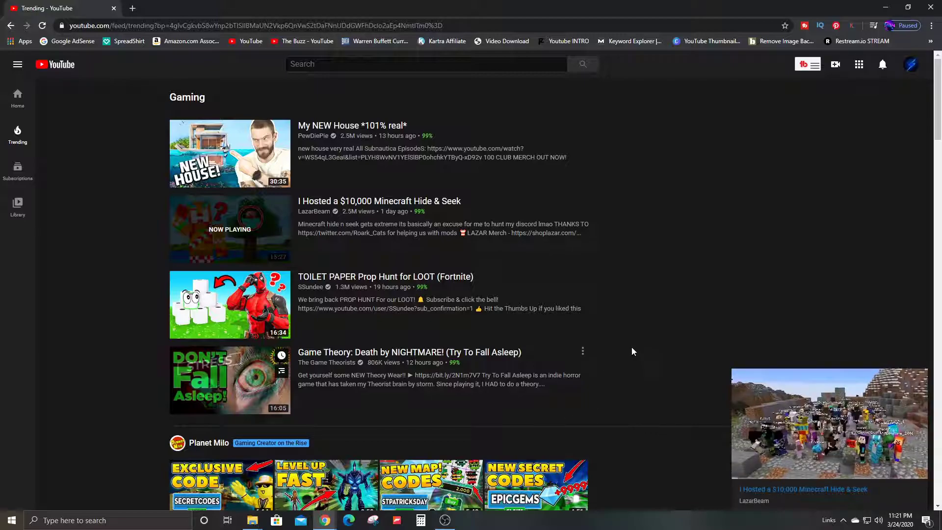
scroll(down, 3)
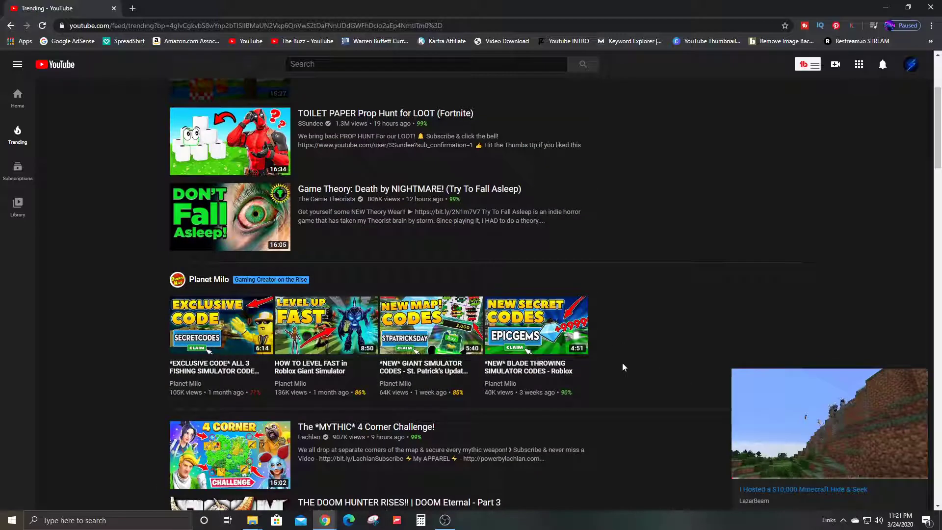
scroll(down, 3)
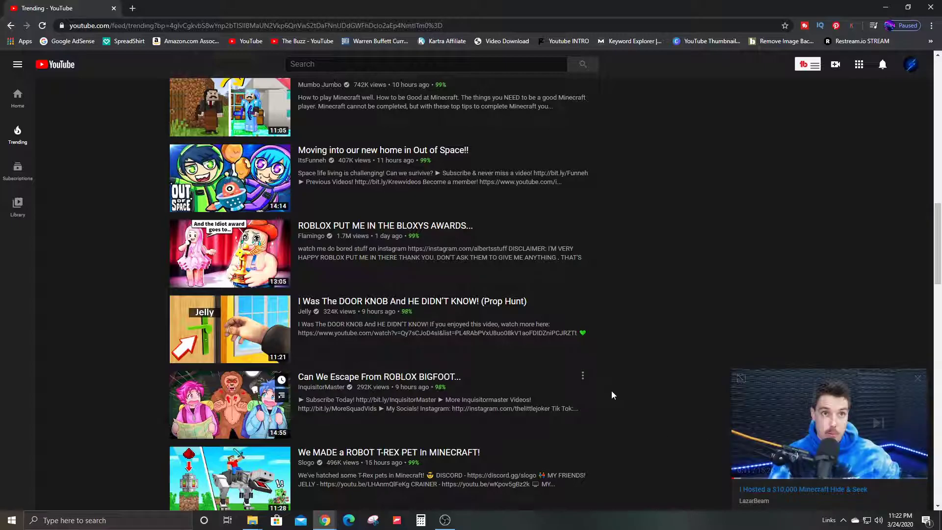
scroll(up, 3)
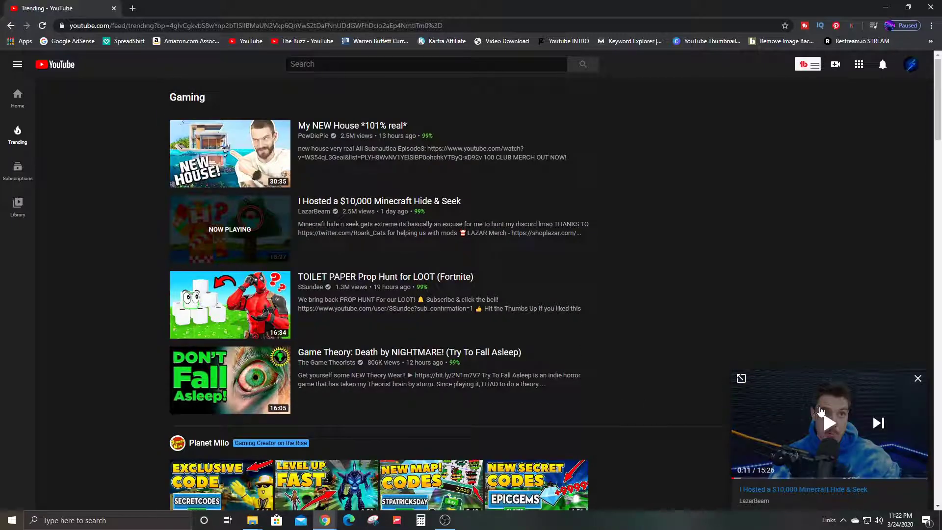
mouse_move(741, 381)
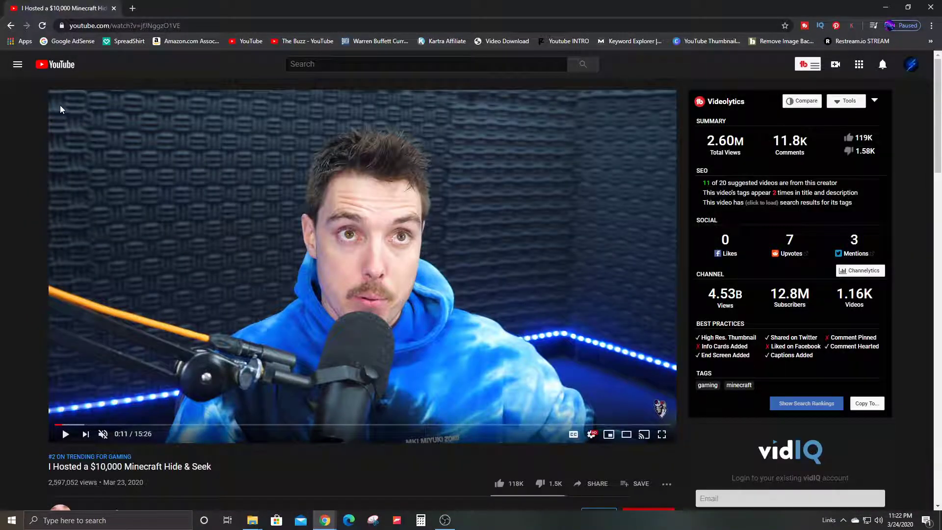
mouse_move(608, 434)
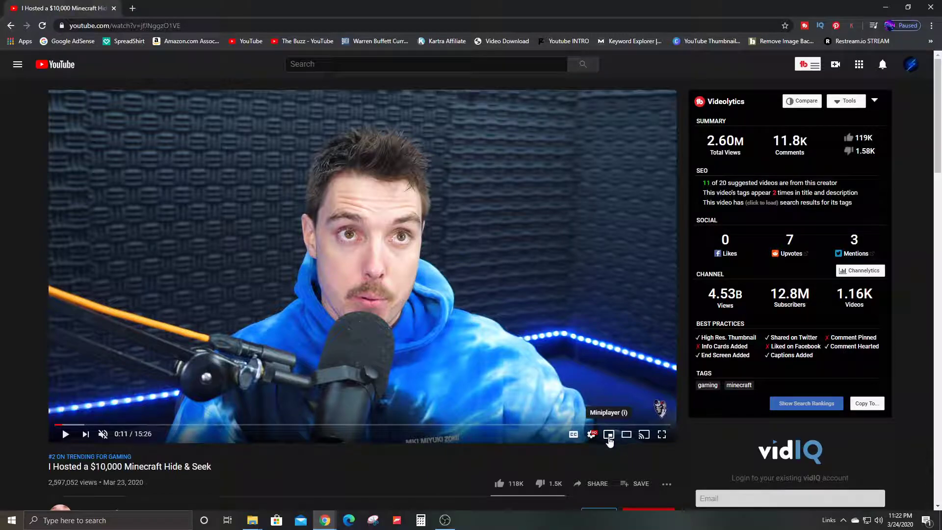
Step: Return the expanded Minecraft Hide & Seek video to the miniplayer and resume playback
click(608, 435)
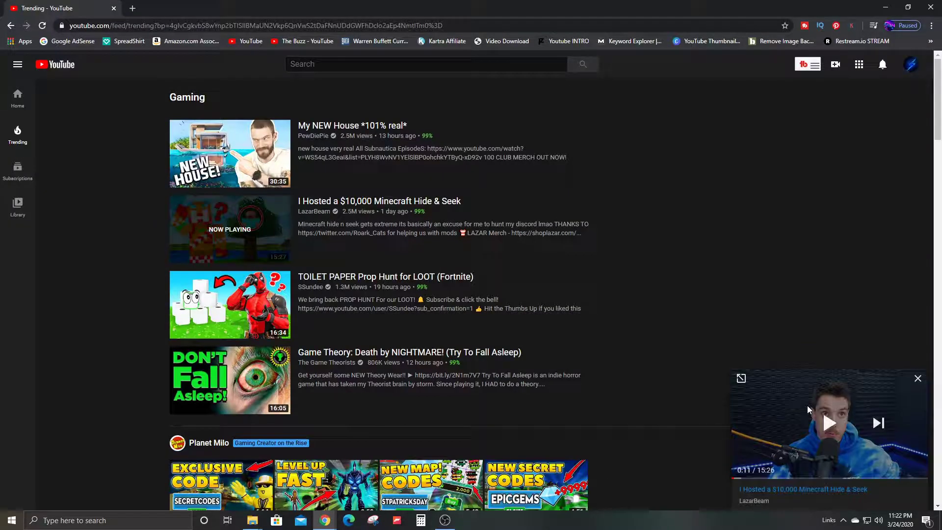
click(828, 423)
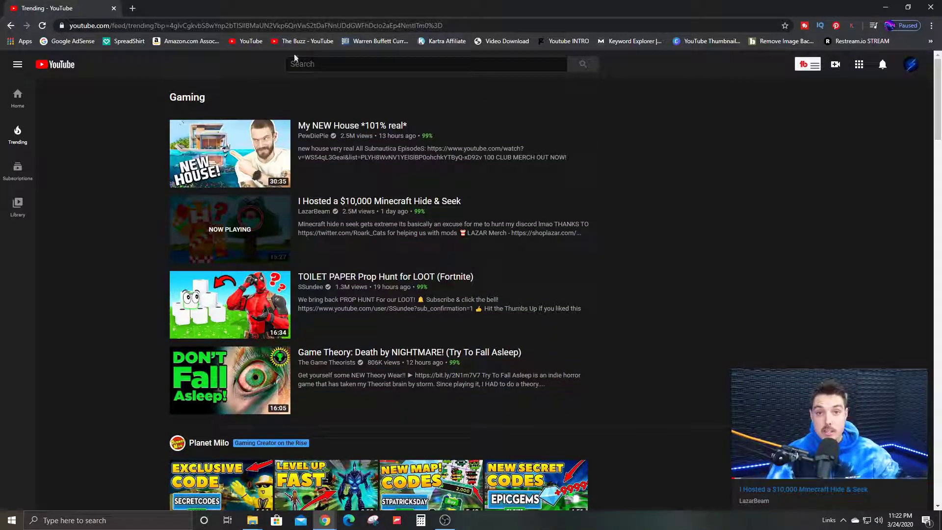
mouse_move(131, 8)
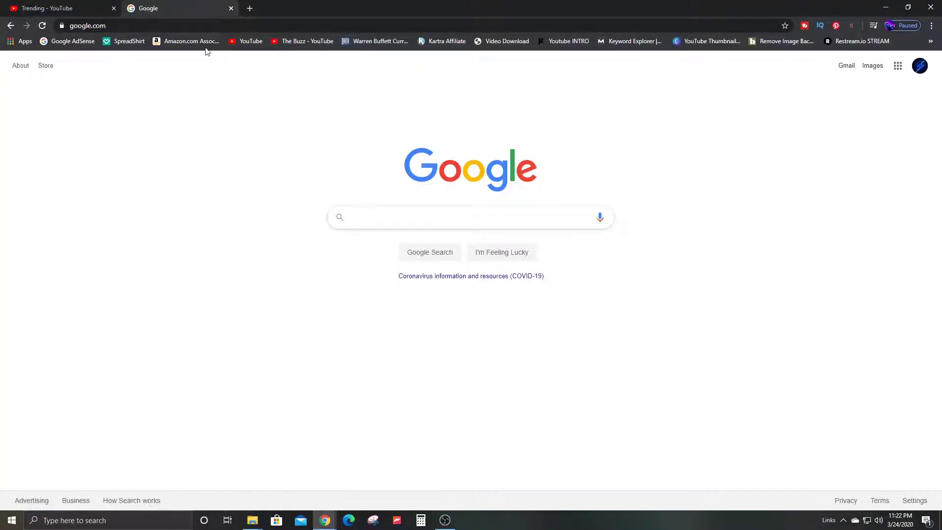
mouse_move(908, 449)
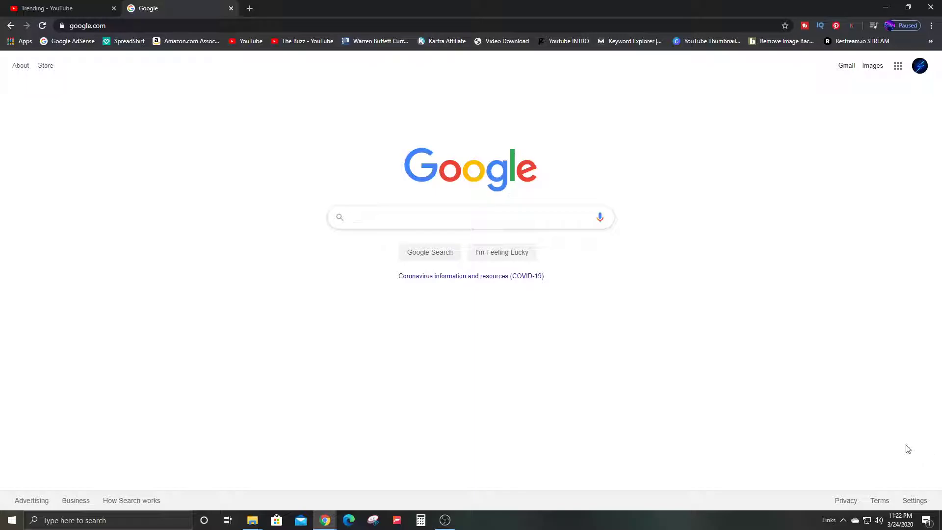
mouse_move(45, 8)
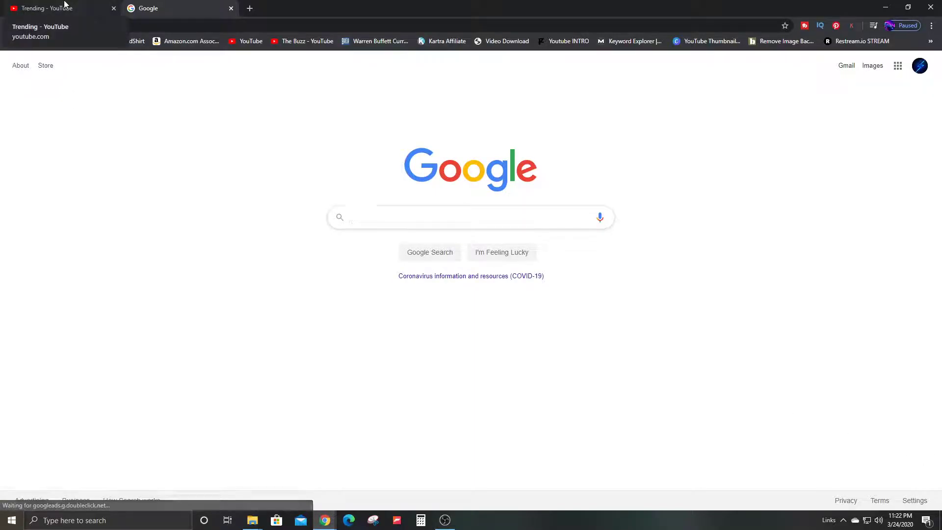
Step: Switch back to the Trending - YouTube tab and close the Minecraft miniplayer
click(49, 8)
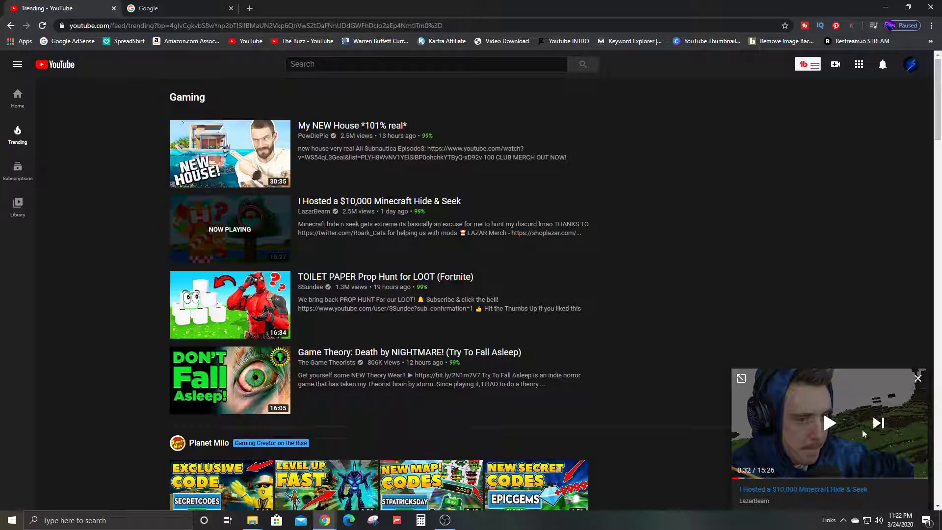
mouse_move(917, 382)
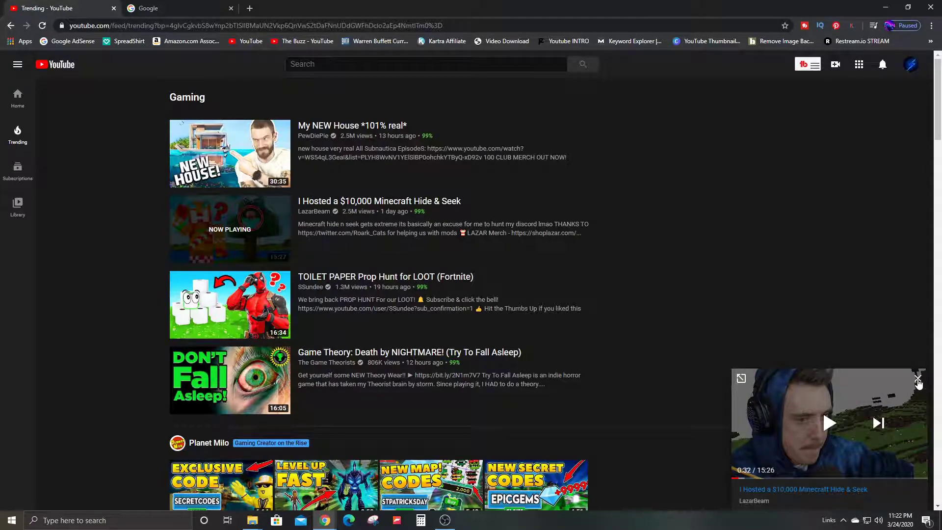
click(918, 382)
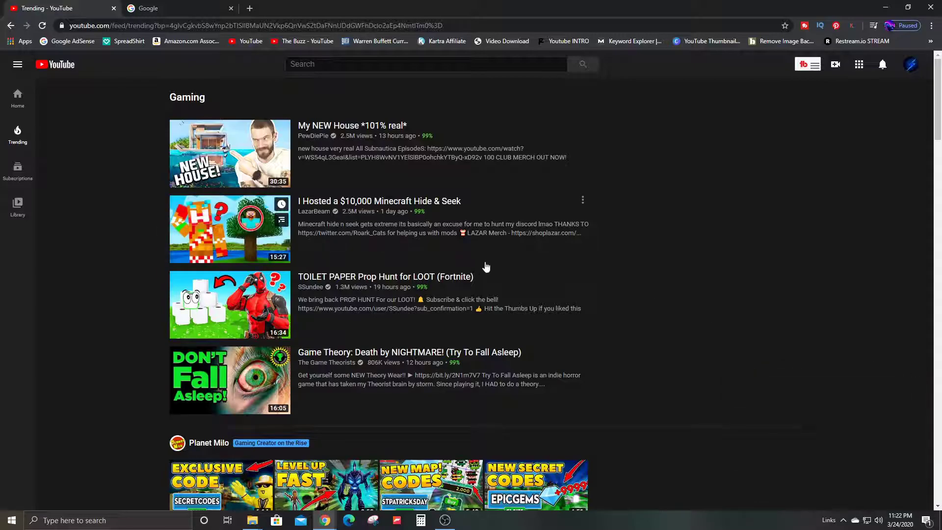
Step: Play 'TOILET PAPER Prop Hunt for LOOT' in the miniplayer and scroll down the Gaming trending list
click(230, 229)
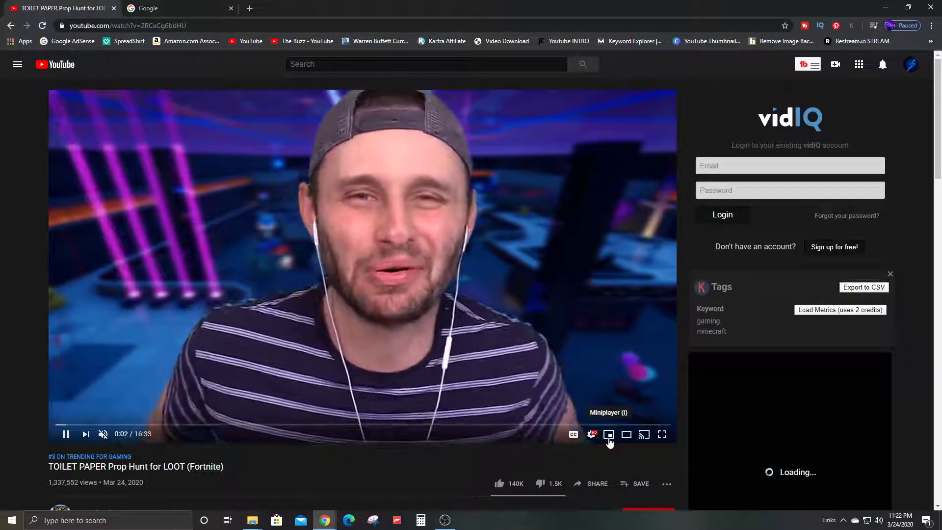
click(608, 434)
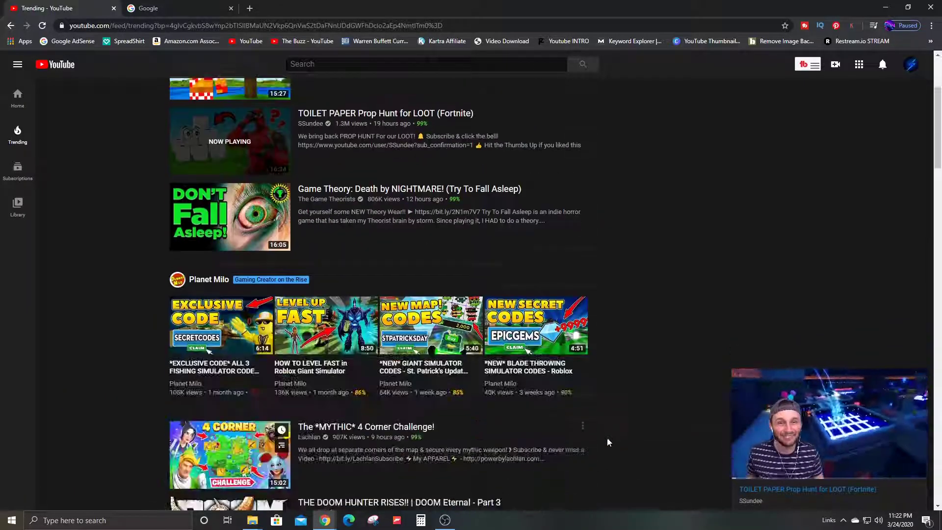
scroll(down, 3)
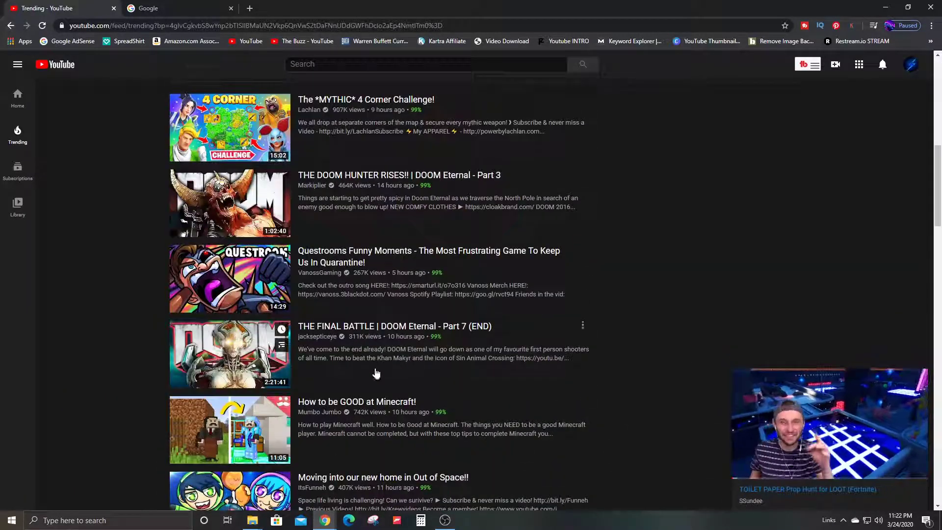
scroll(down, 3)
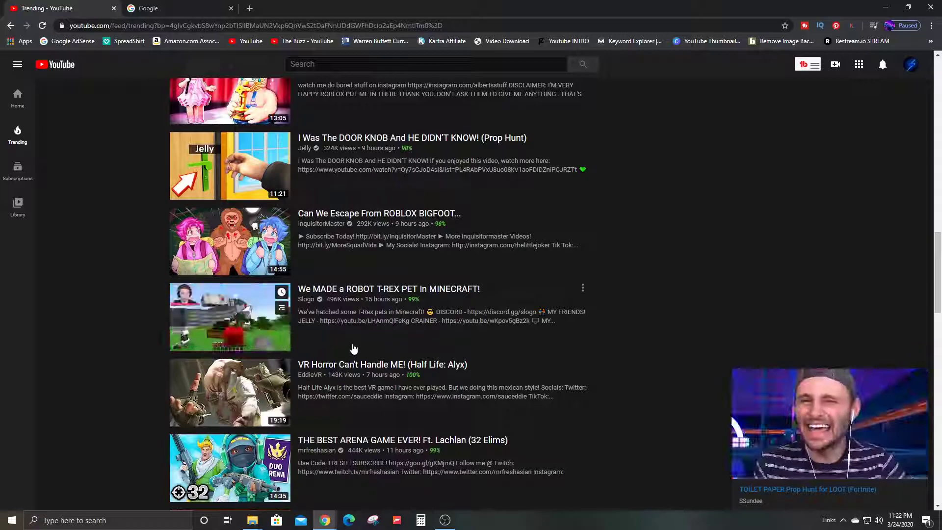
scroll(down, 3)
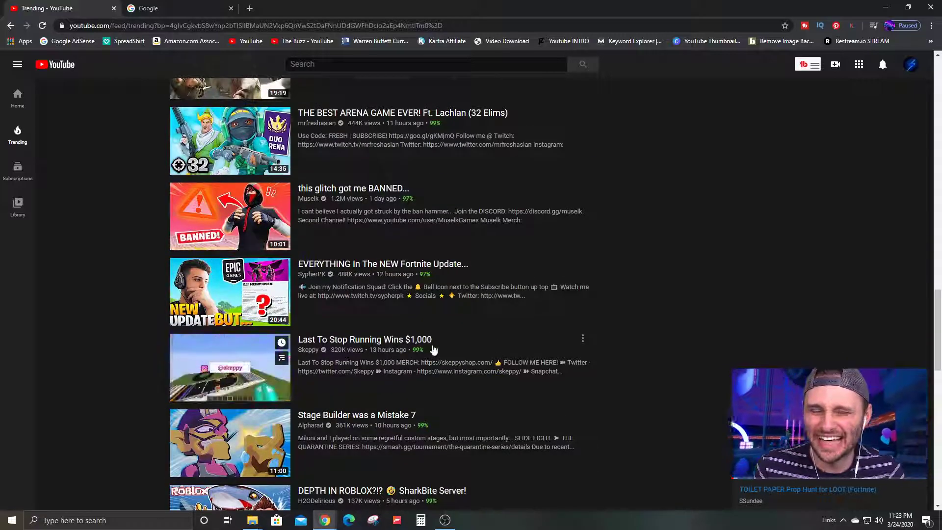
scroll(down, 3)
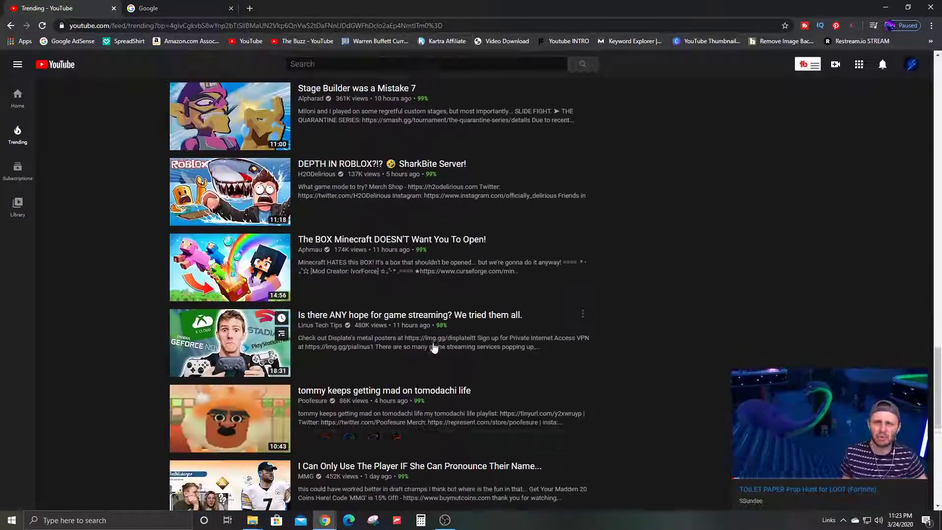
scroll(down, 3)
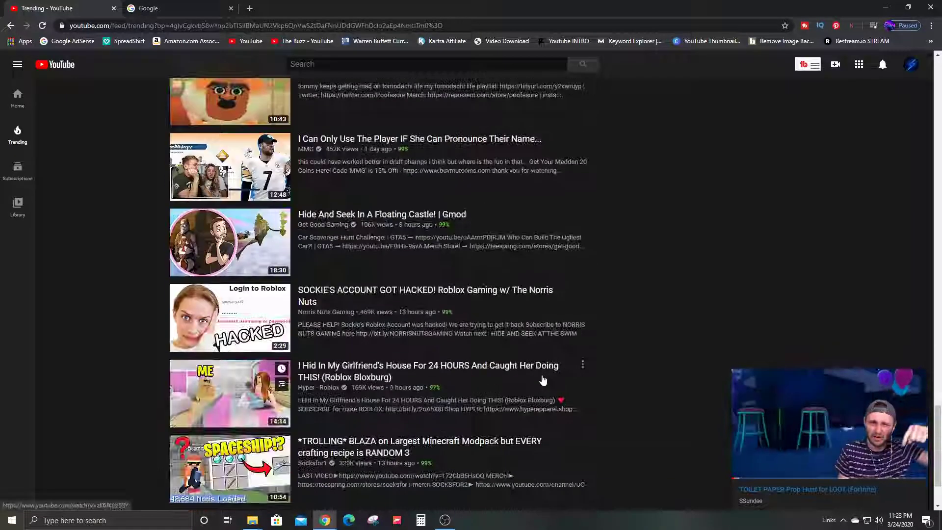
scroll(down, 3)
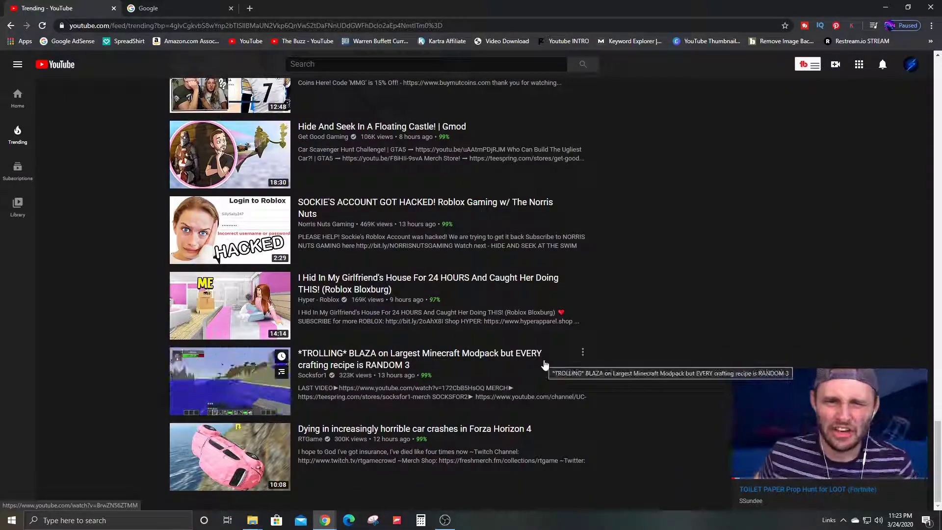